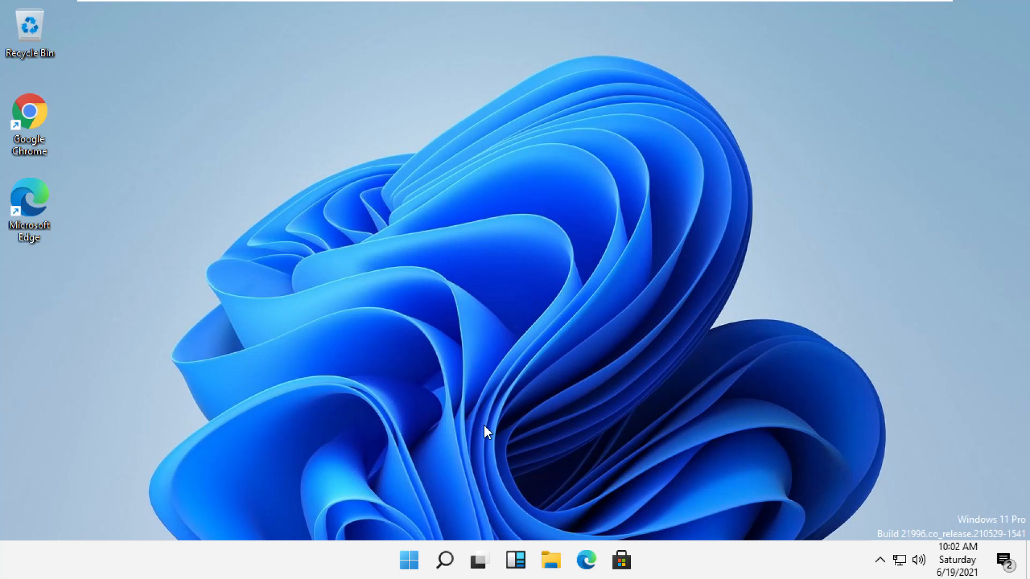
Step: Search for 'task manager' from the taskbar and launch Task Manager
left_click(444, 560)
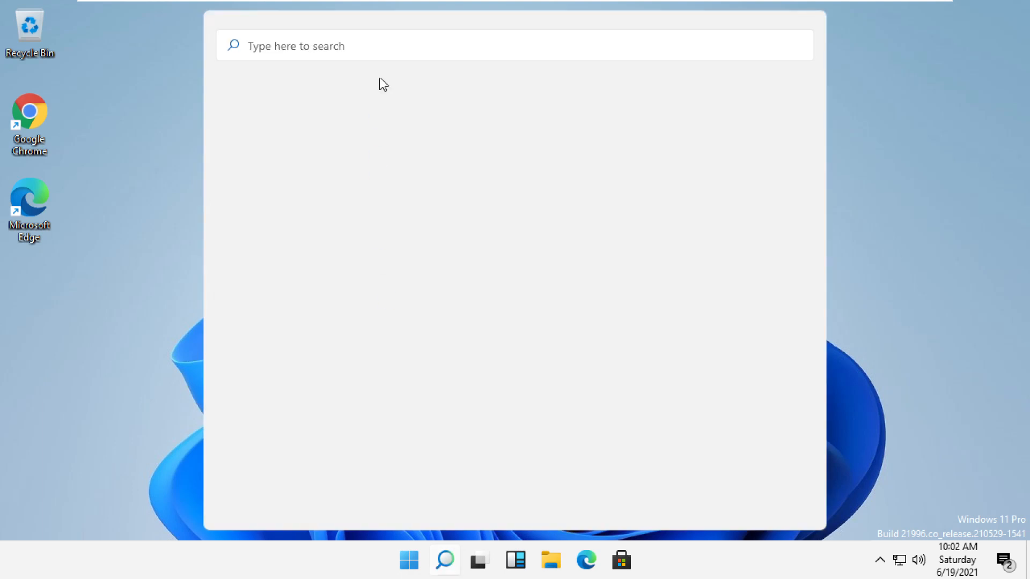
type("task Manager")
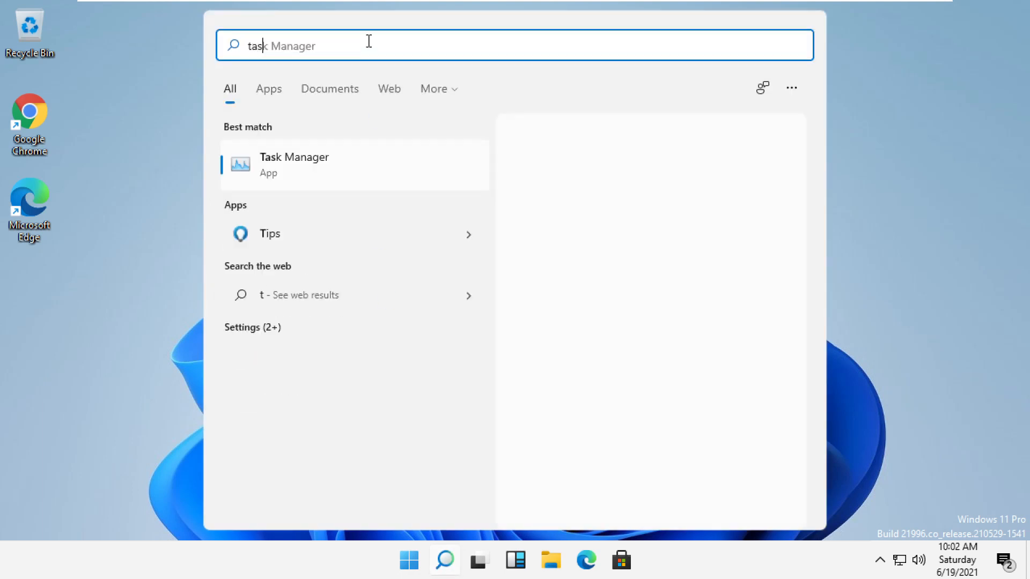
type("task manger")
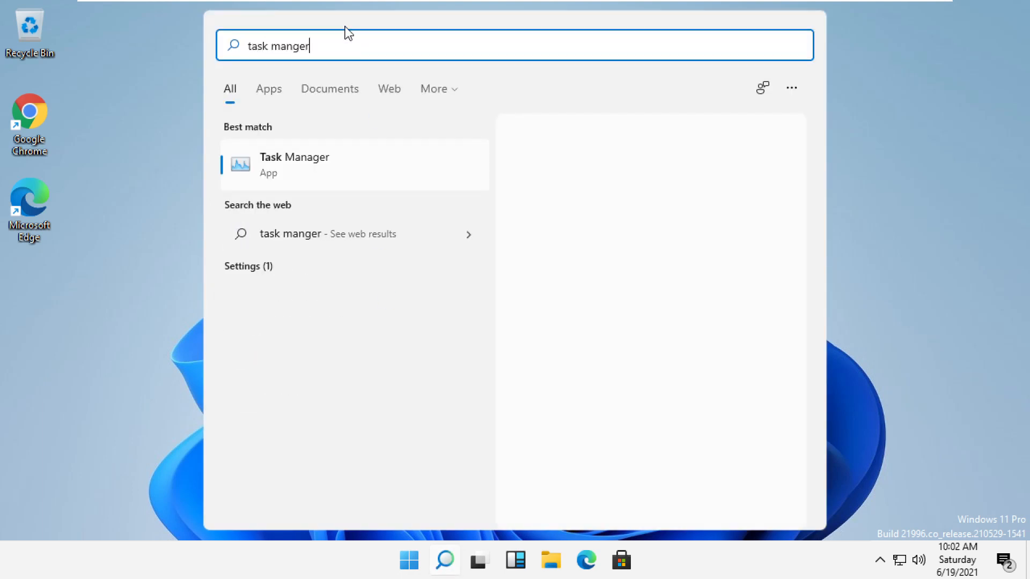
left_click(294, 163)
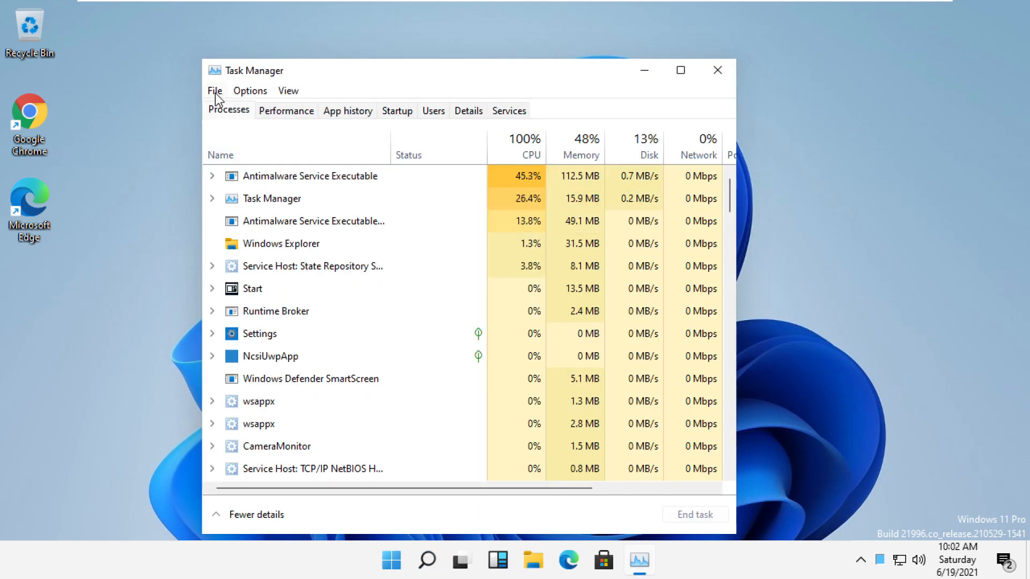
Step: Start a new task via File > Run new task and browse for the program
left_click(214, 90)
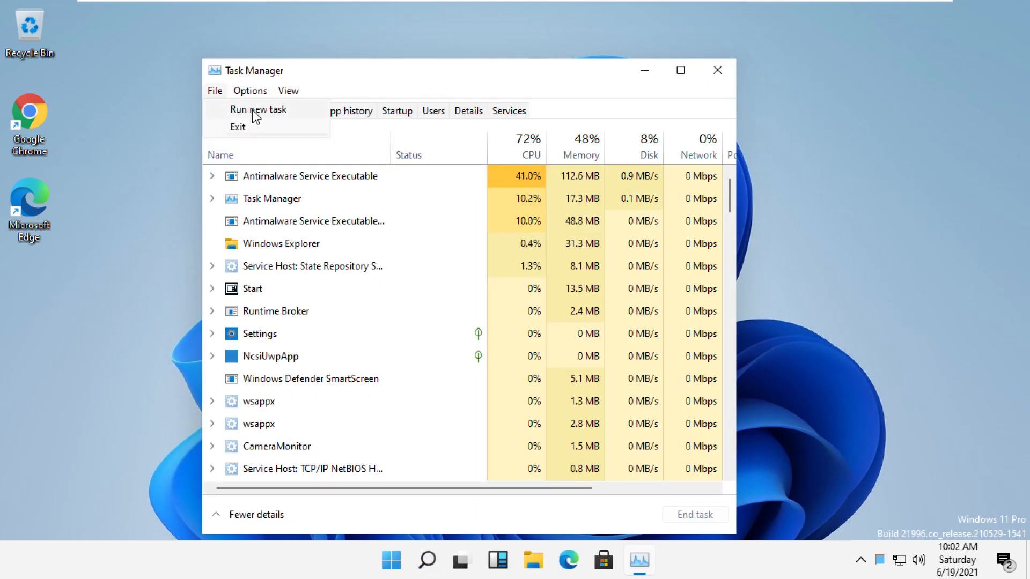
left_click(258, 109)
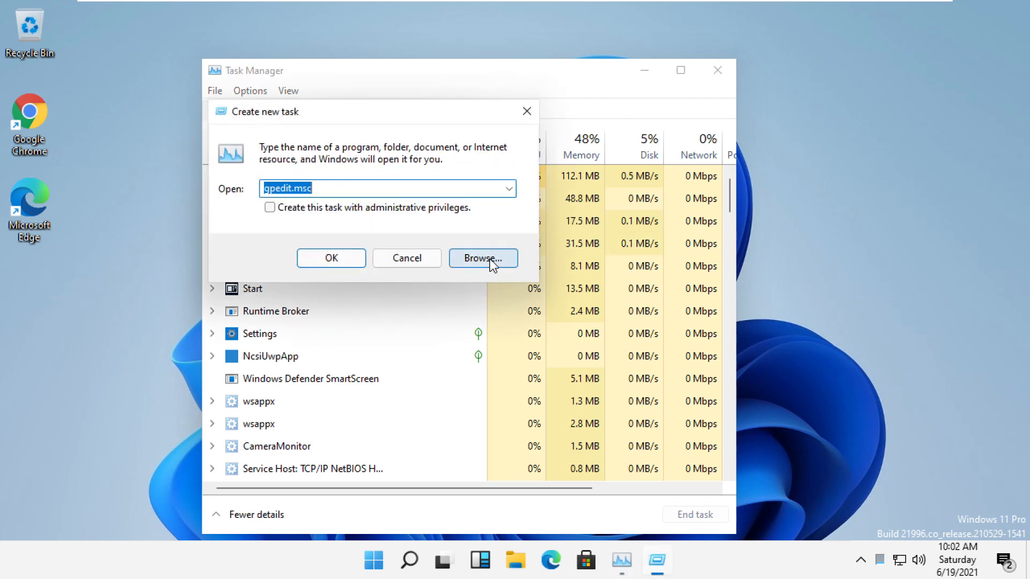
left_click(482, 258)
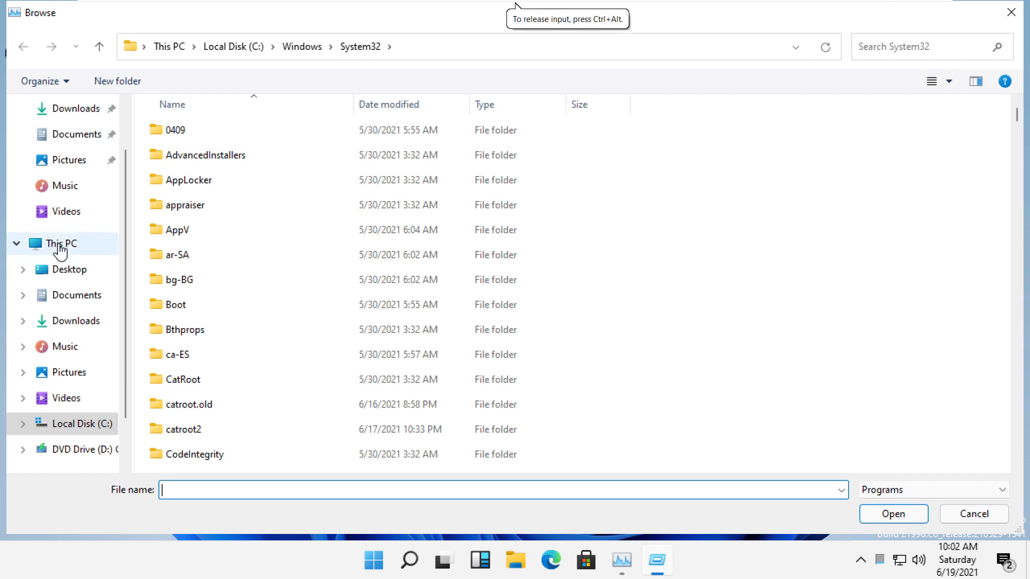
Step: Pick cmd from C:\Windows\System32 as the program for the new task
left_click(60, 244)
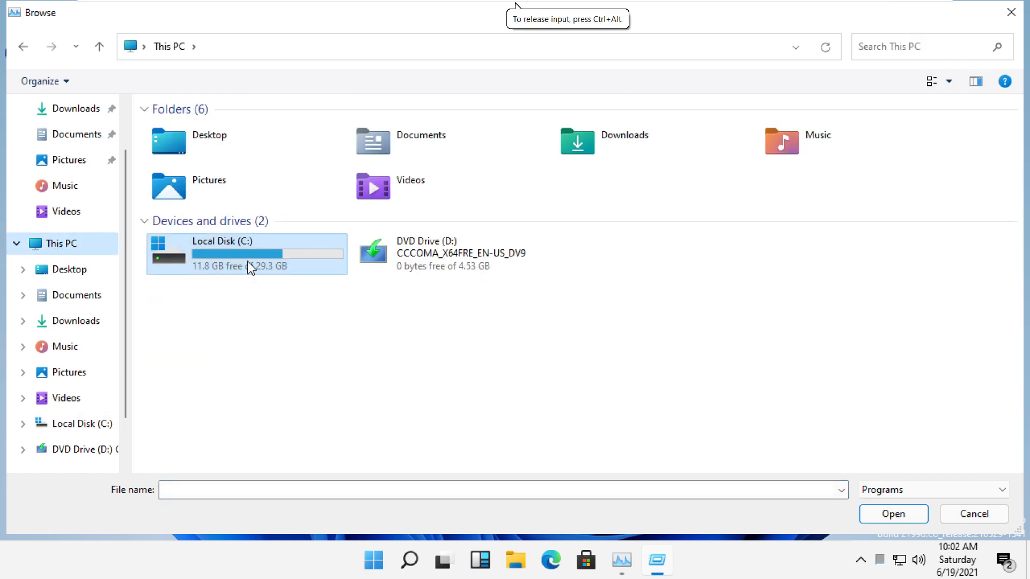
double_click(247, 253)
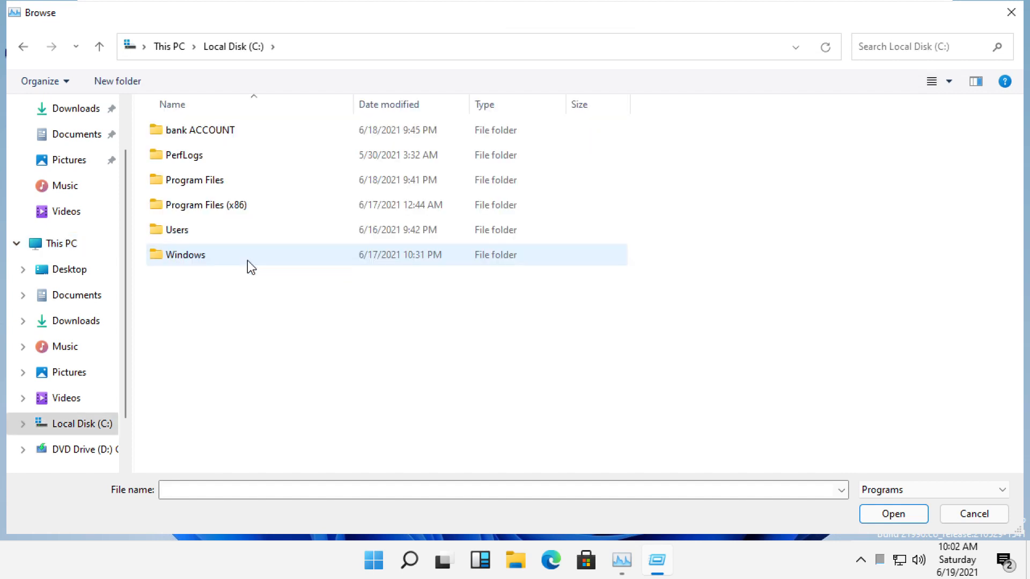
double_click(185, 256)
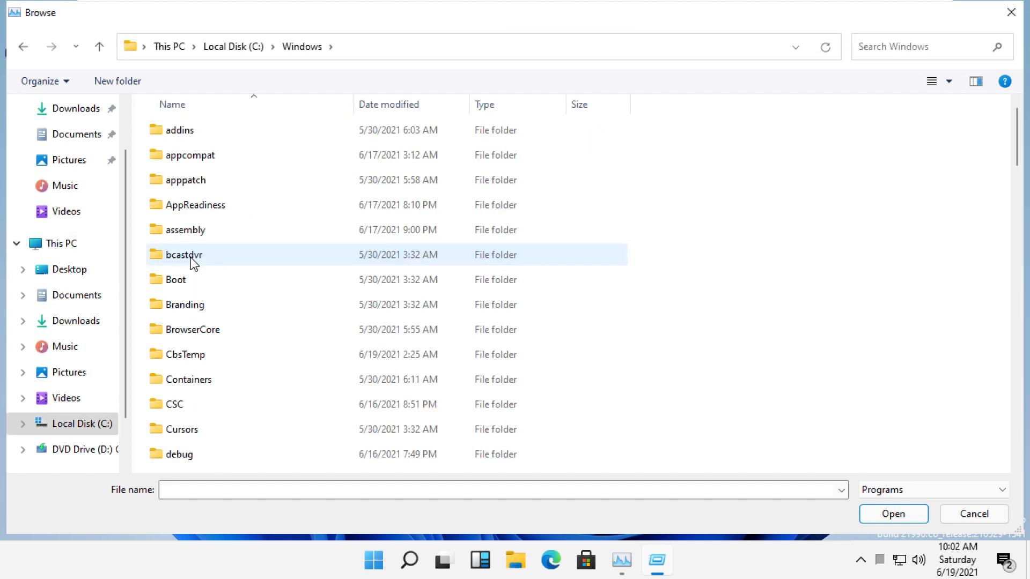
scroll("down", 3)
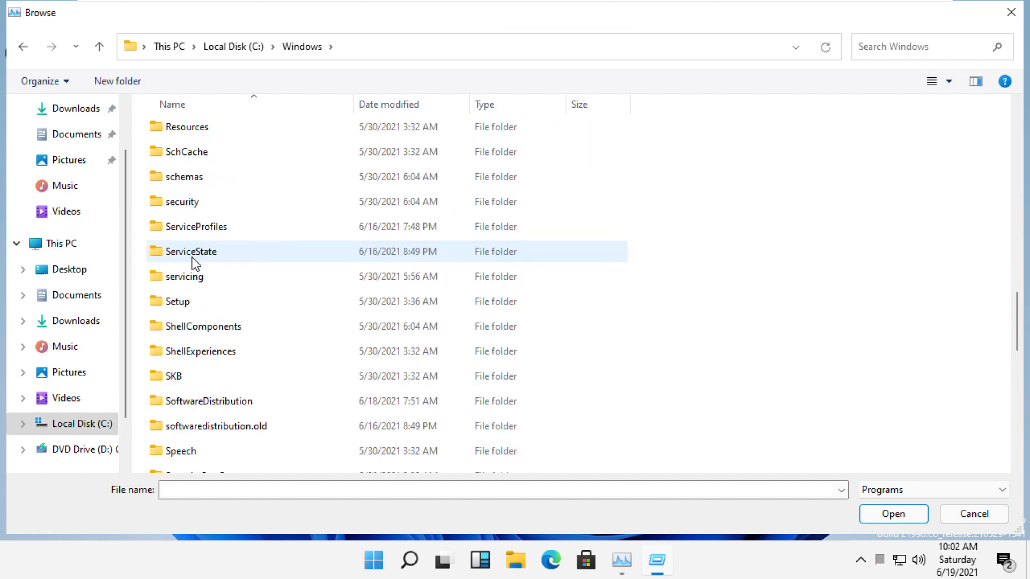
scroll("down", 3)
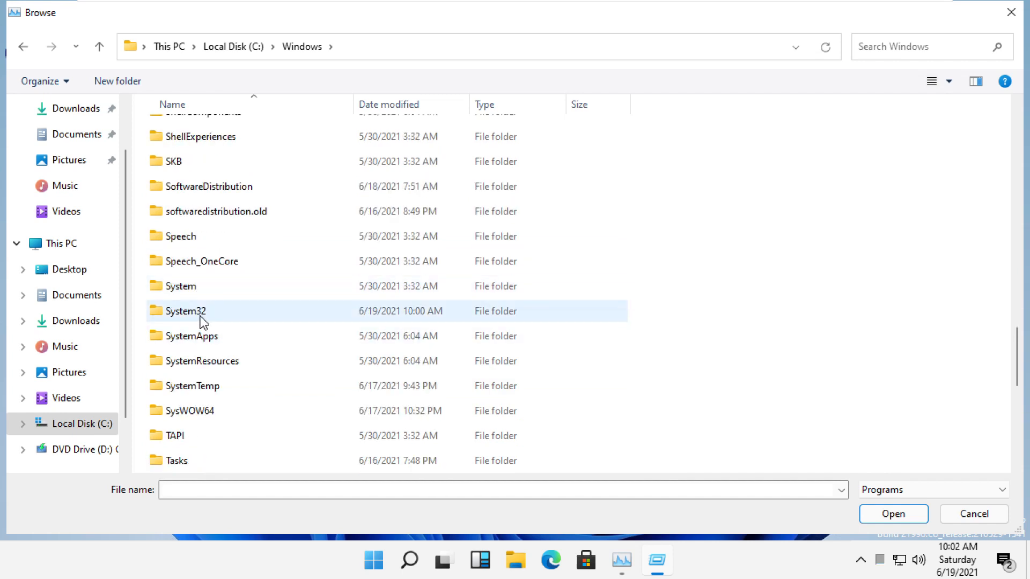
double_click(188, 311)
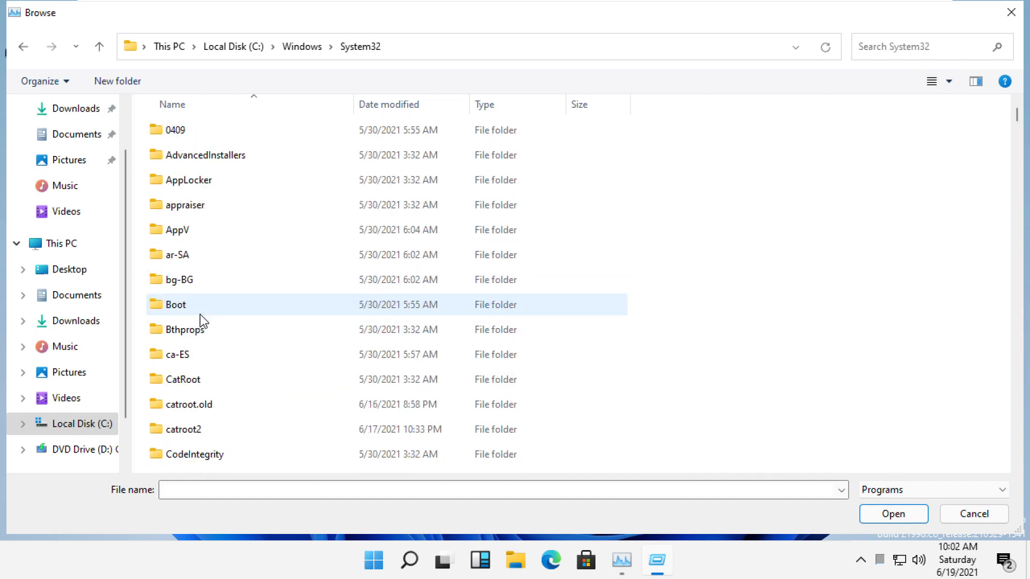
scroll("down", 3)
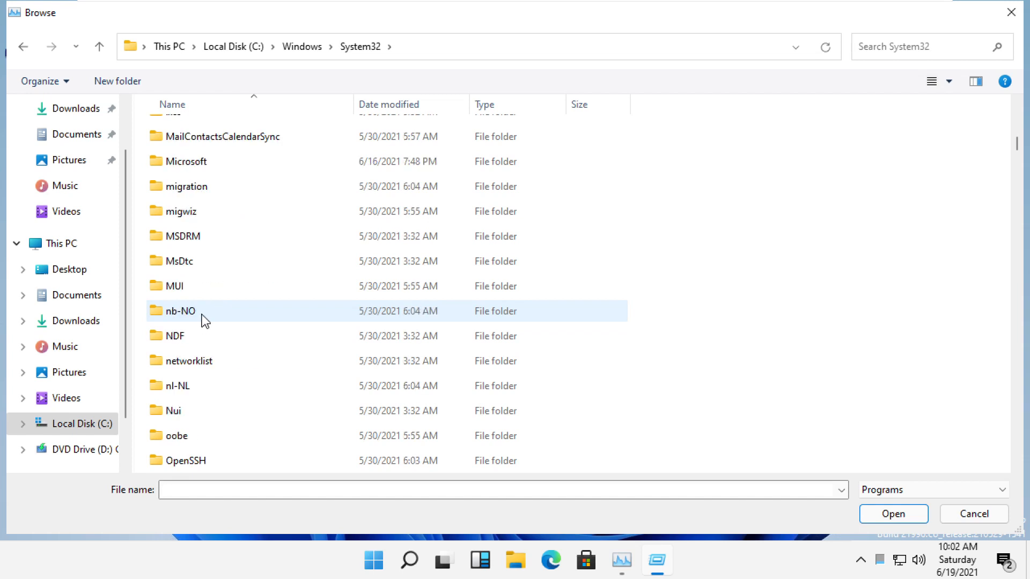
scroll("up", 3)
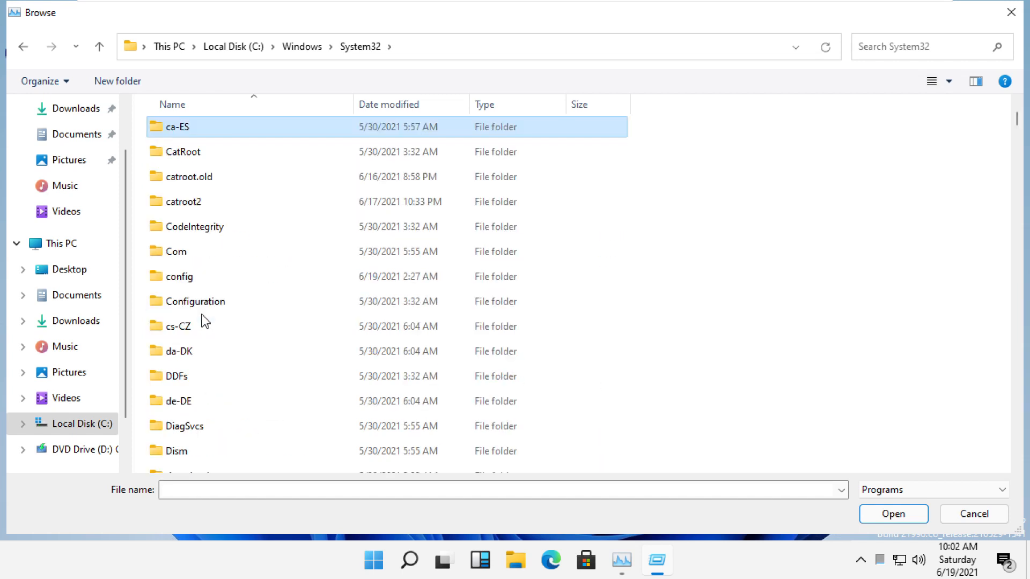
scroll("down", 3)
type("cmd")
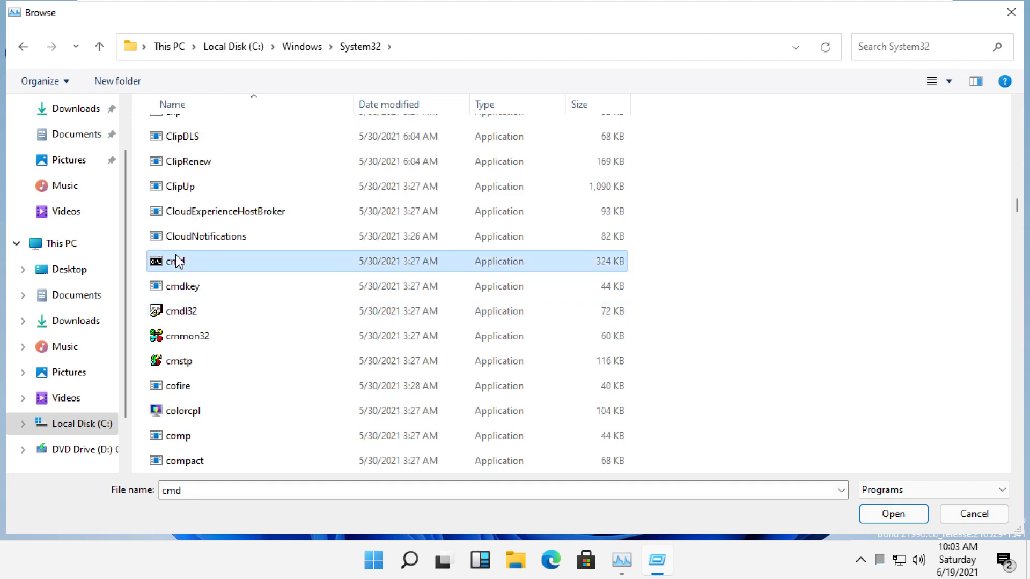
left_click(892, 513)
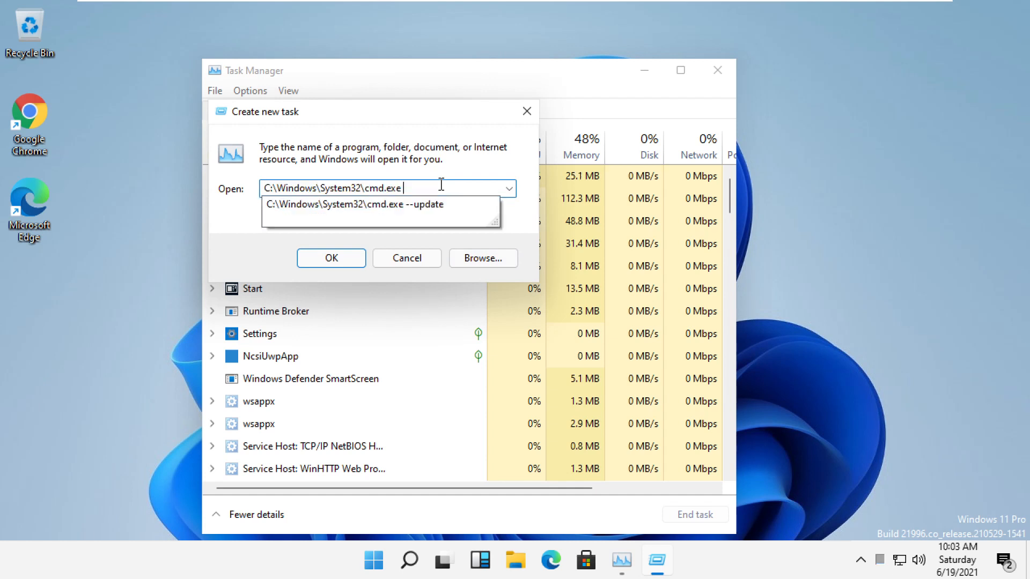
Step: Append '--update' and run the command prompt with administrative privileges
type("--update")
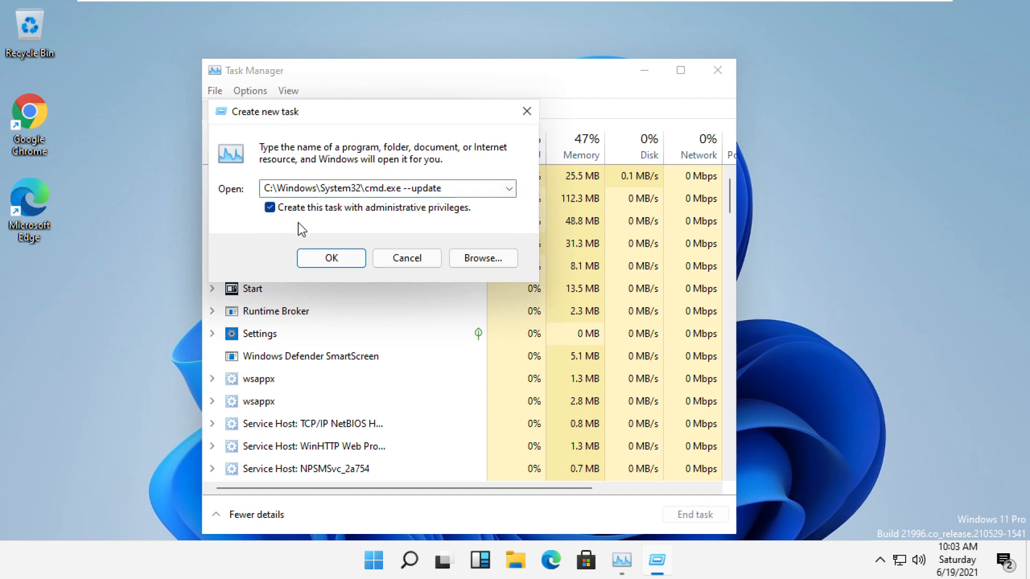
left_click(330, 257)
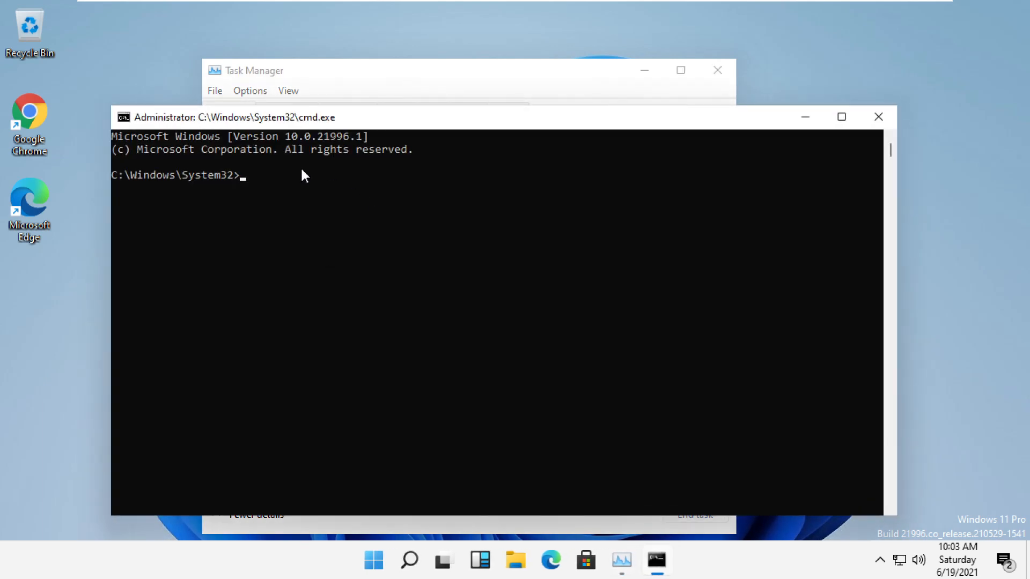
Step: Run gpupdate /force in the elevated prompt and close it after both policies update
left_click(841, 117)
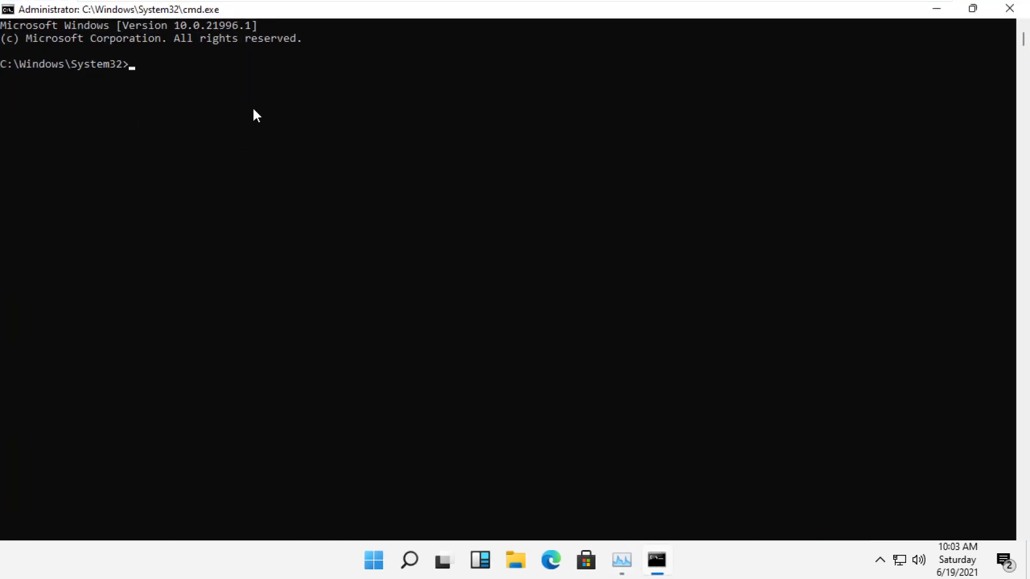
type("gp")
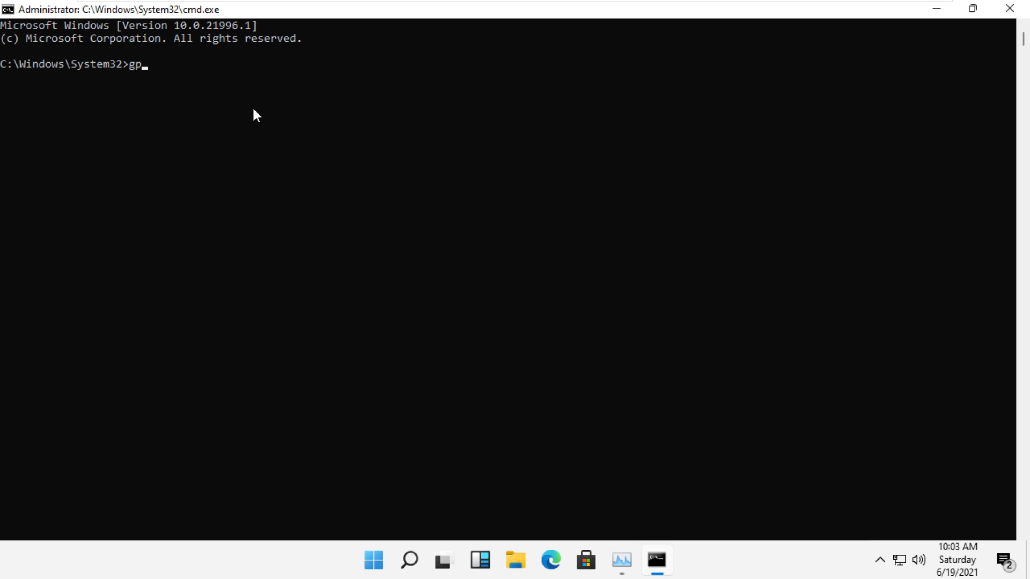
type("update /")
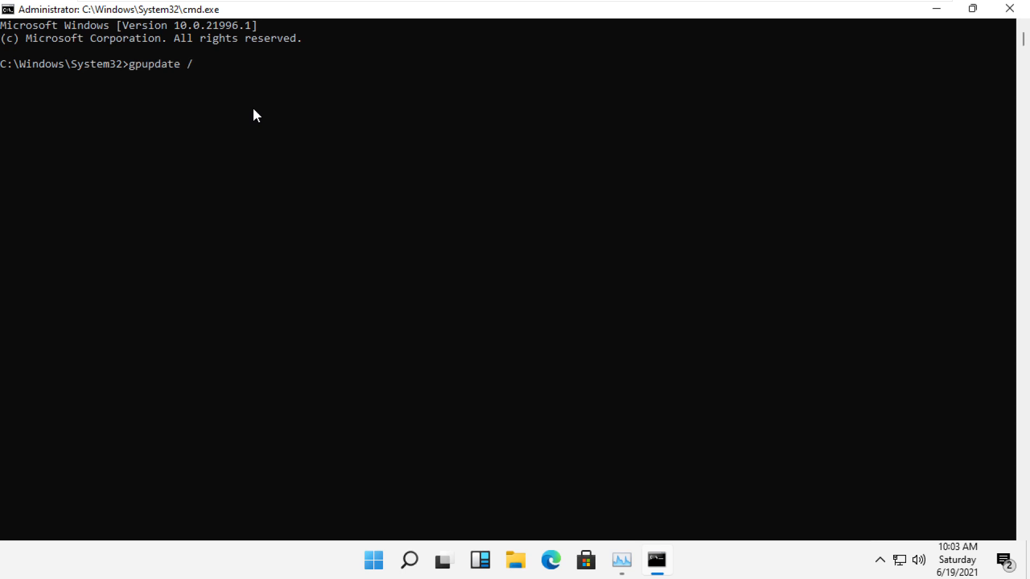
type("forc")
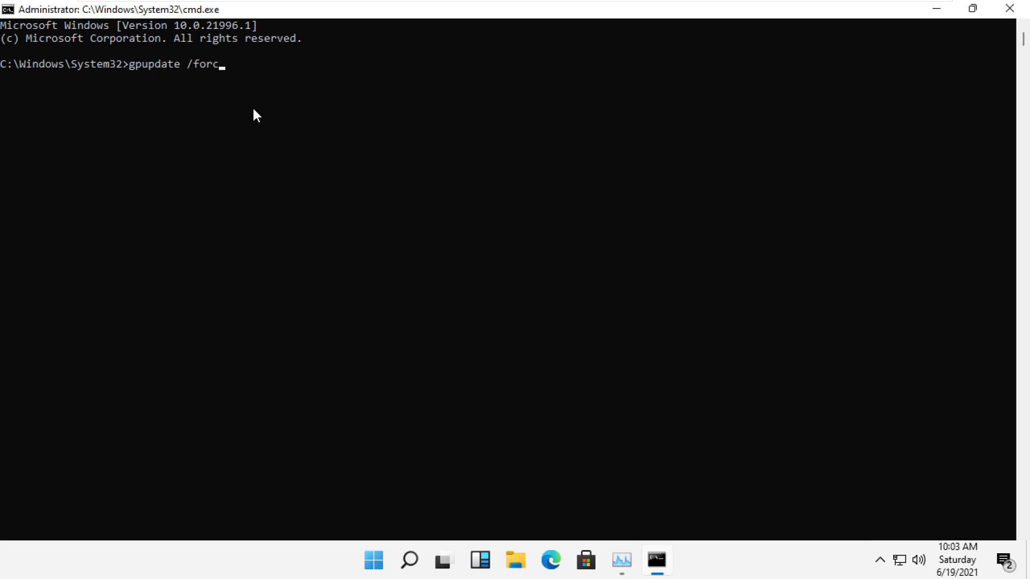
type("e")
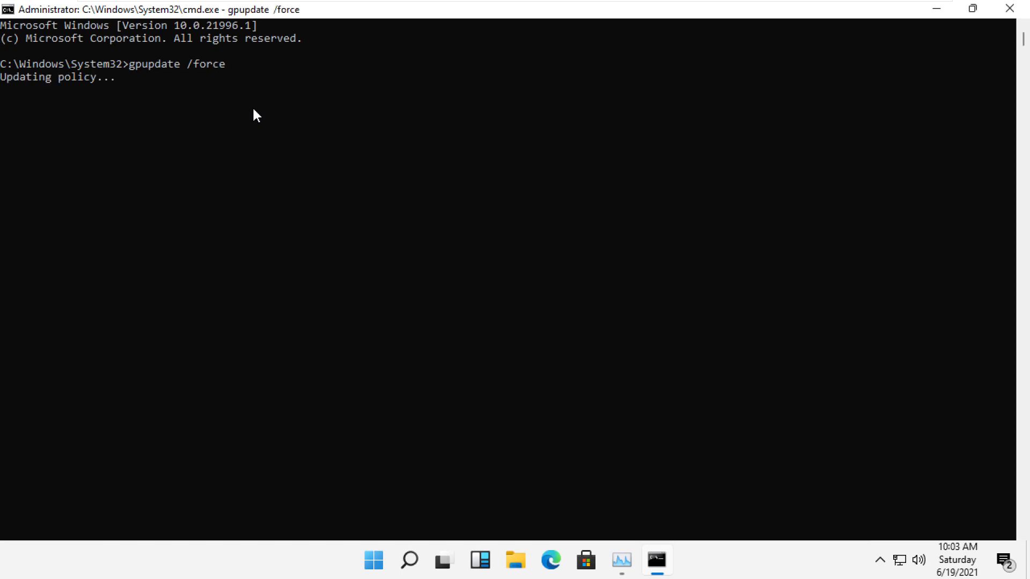
mouse_move(115, 111)
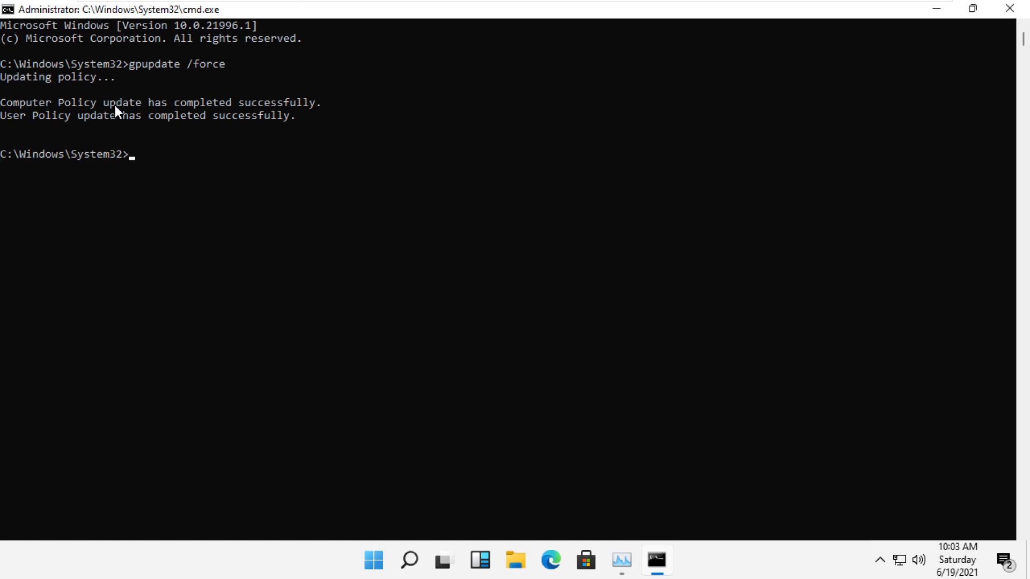
left_click(621, 560)
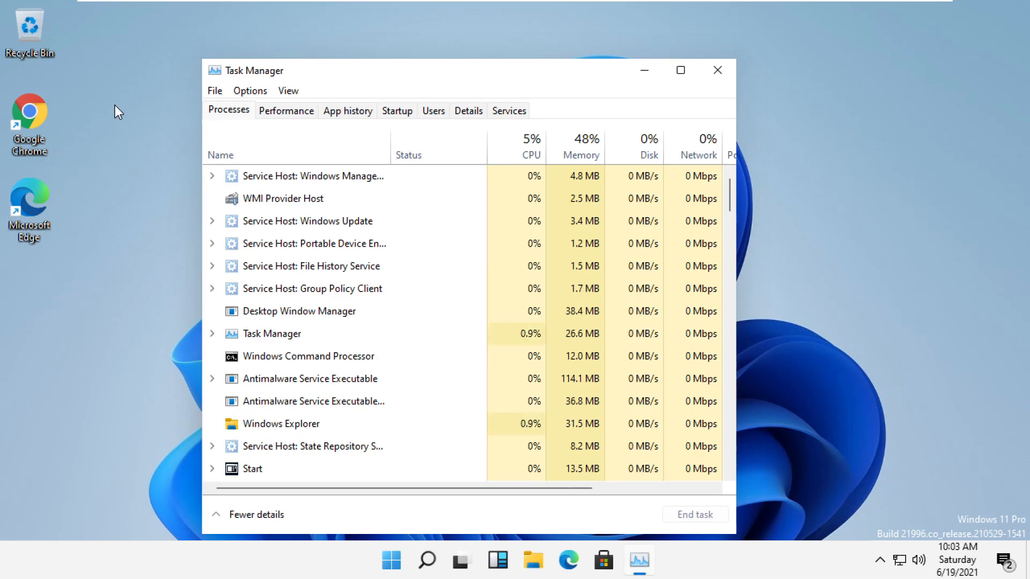
Step: From the hows.tech guide in Chrome, follow the Microsoft .NET Framework 3.5 download link
left_click(637, 560)
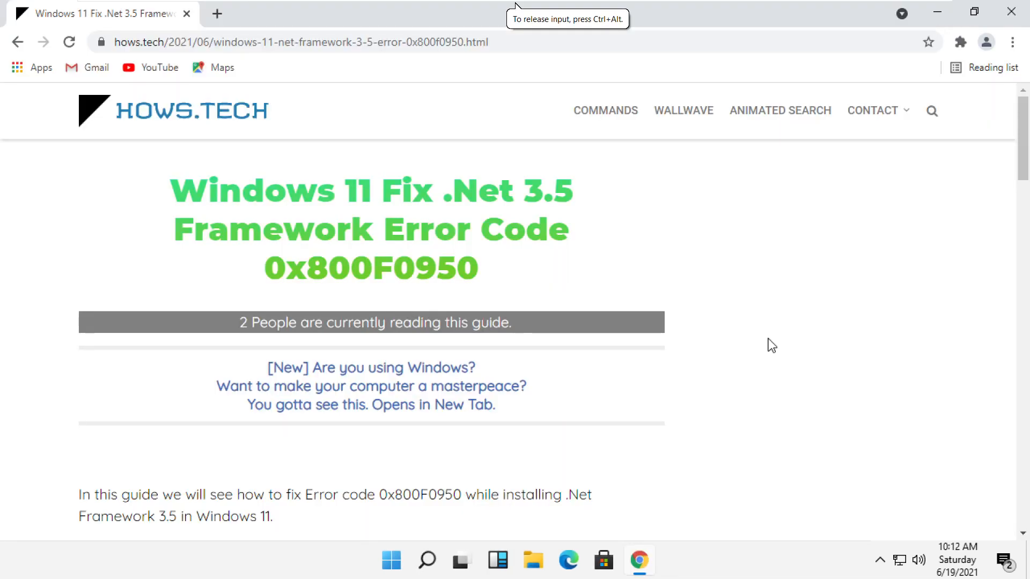
mouse_move(763, 347)
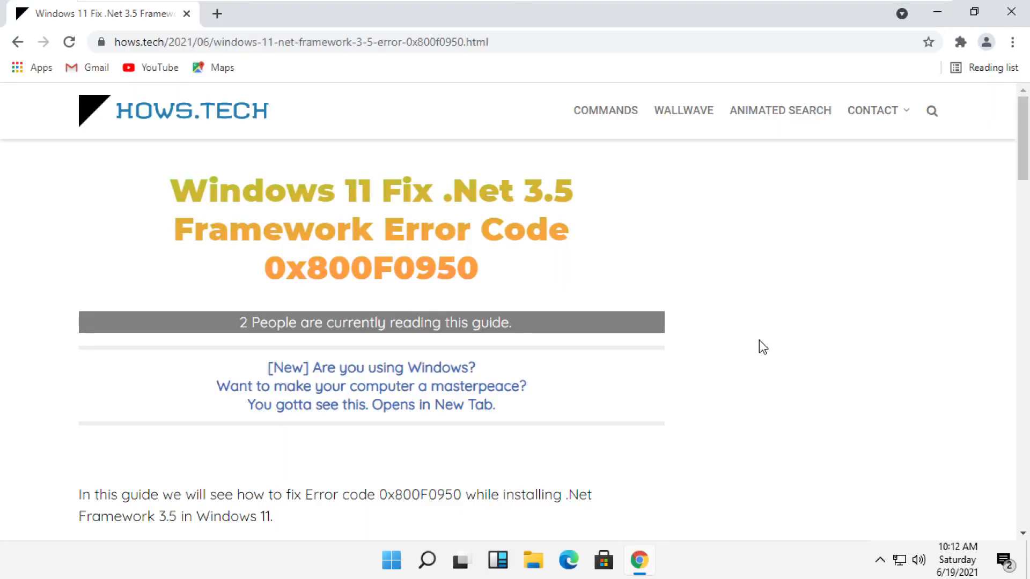
scroll("down", 3)
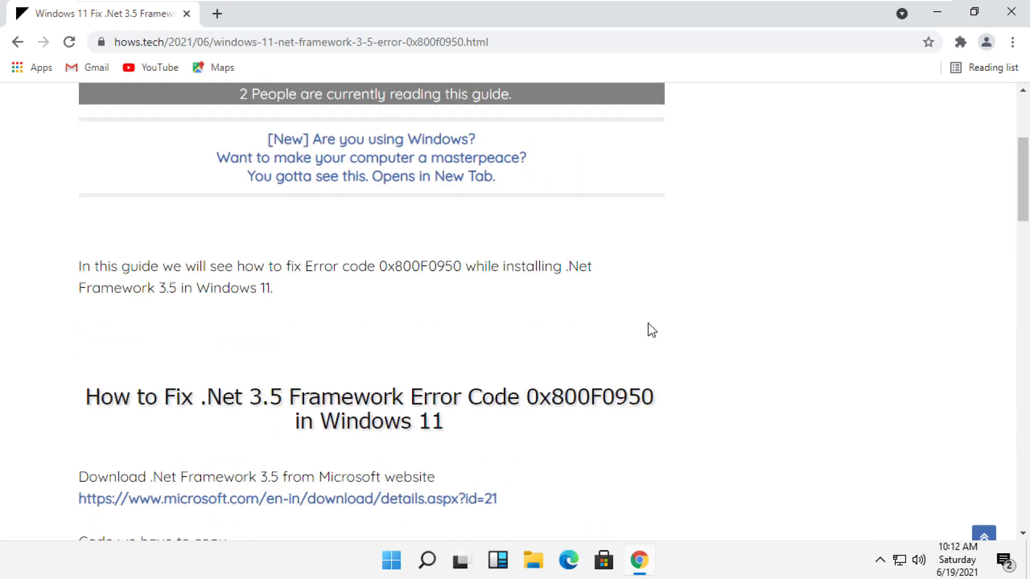
scroll("down", 3)
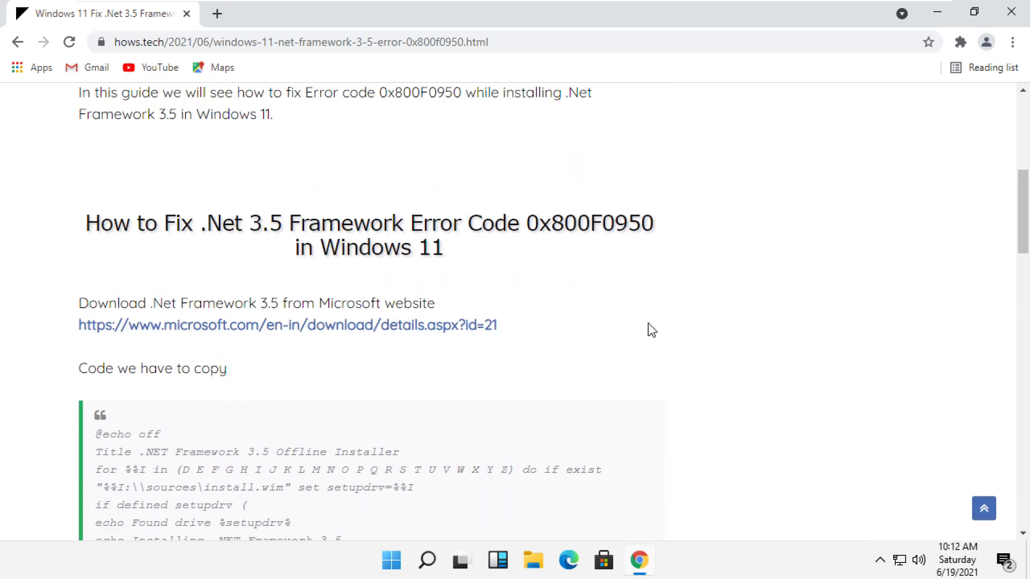
mouse_move(281, 334)
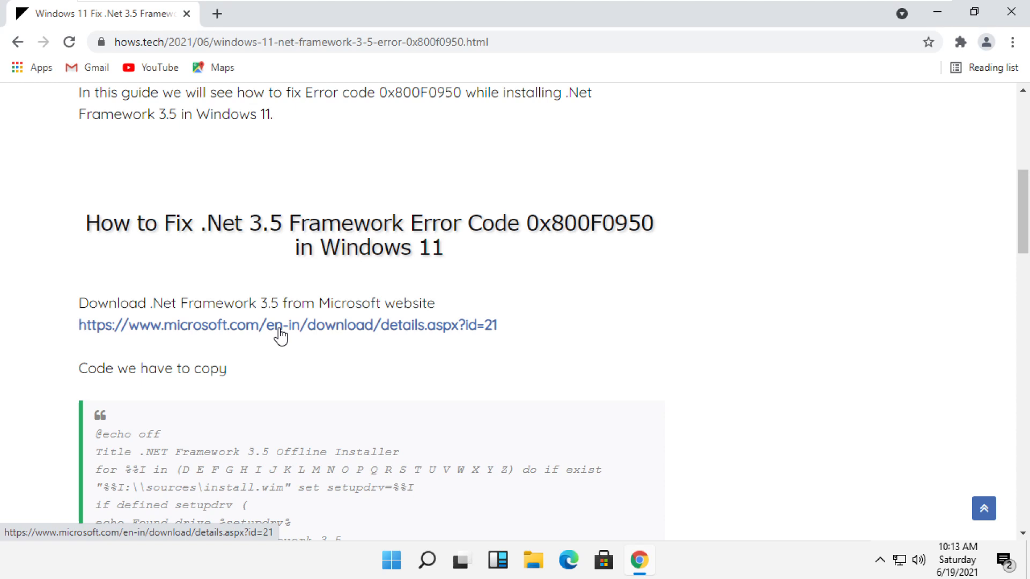
left_click(287, 325)
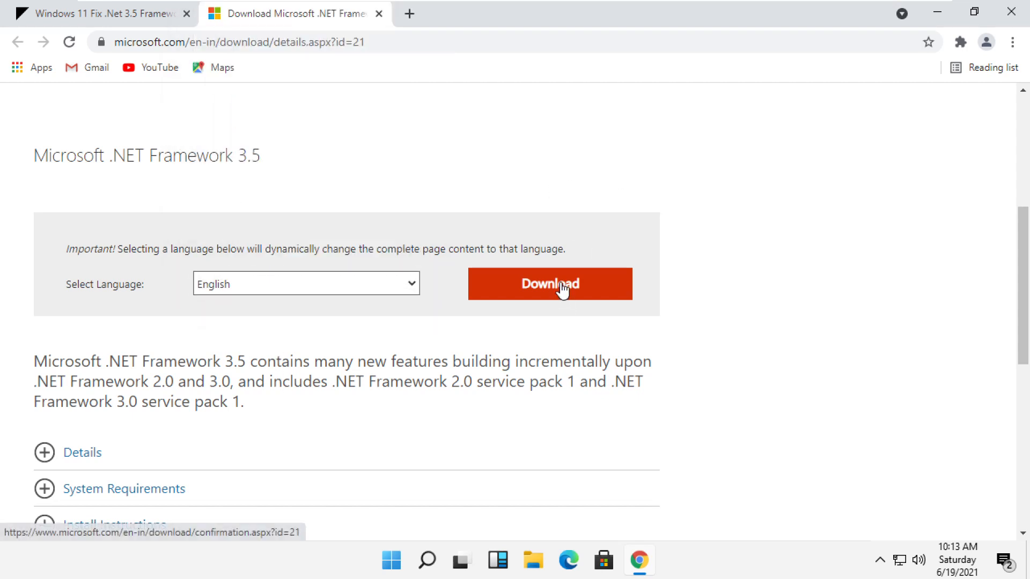
Step: Download and run dotNetFx35setup.exe, approve UAC, and dismiss the Windows Features dialog
left_click(549, 283)
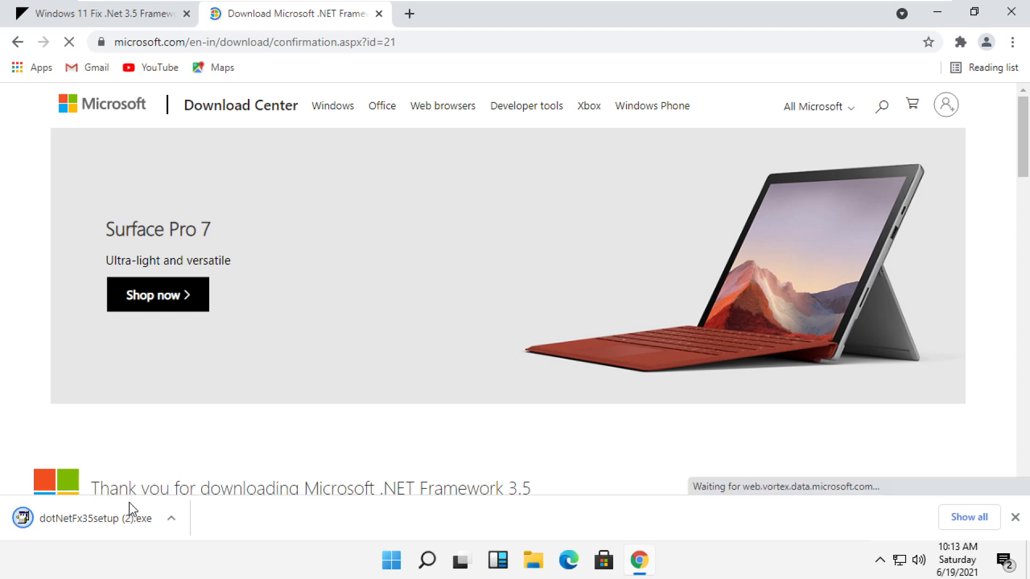
left_click(99, 518)
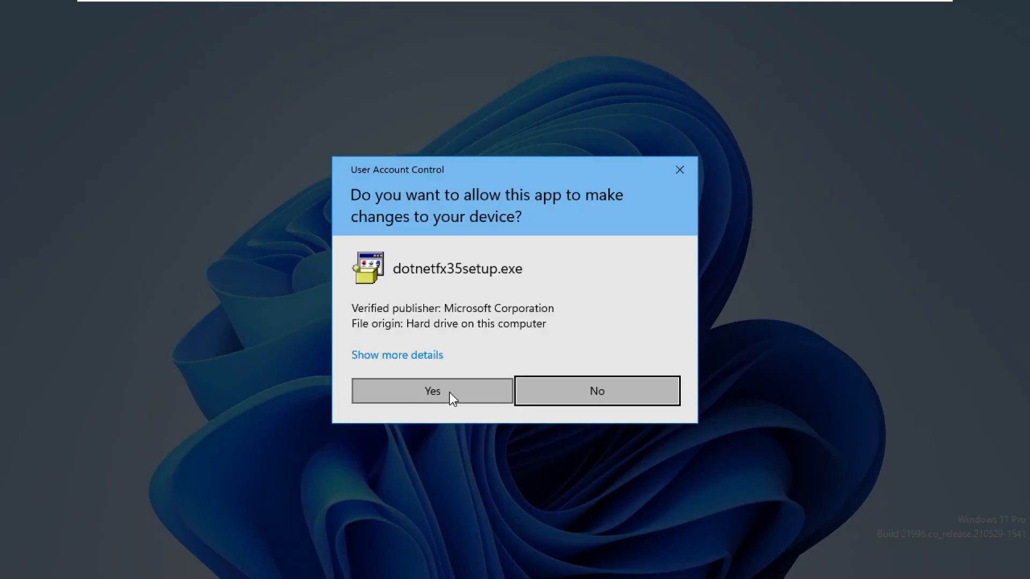
left_click(431, 390)
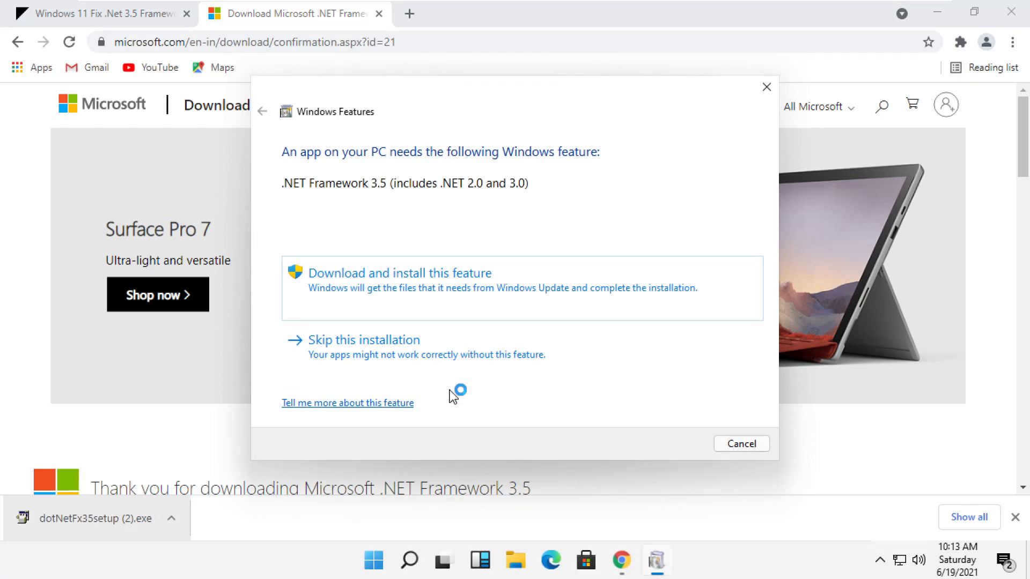
left_click(1015, 517)
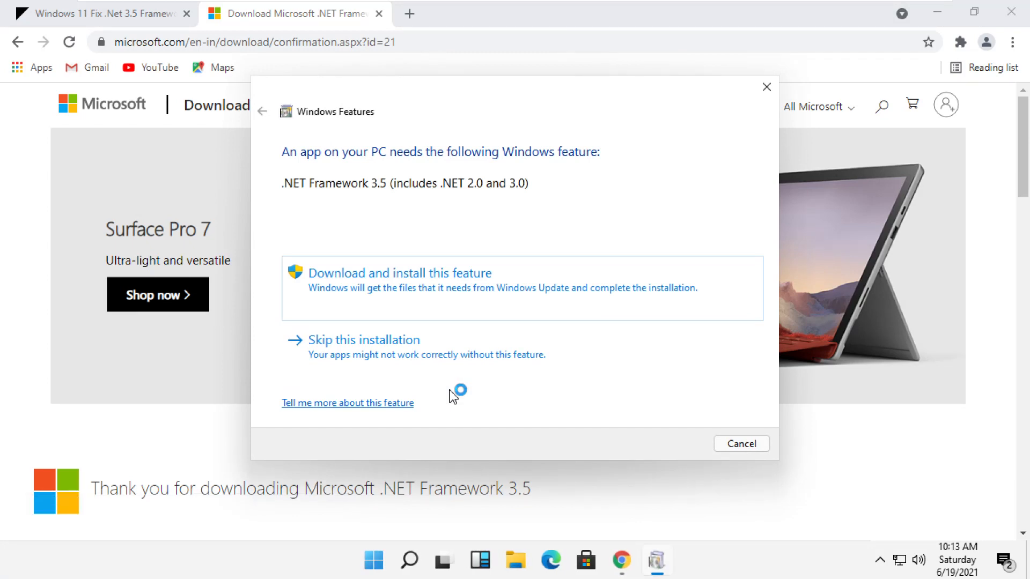
mouse_move(819, 71)
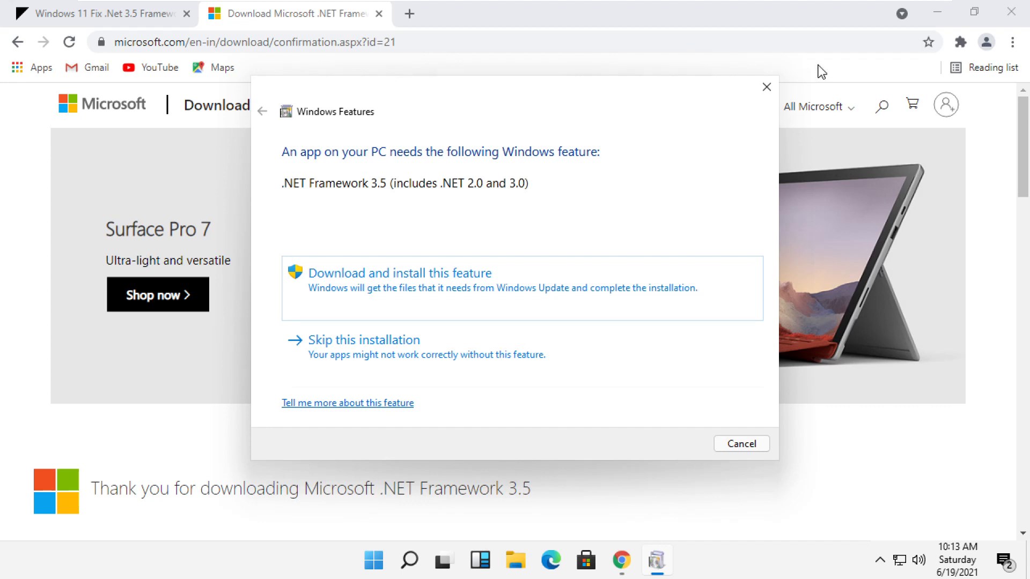
left_click(740, 443)
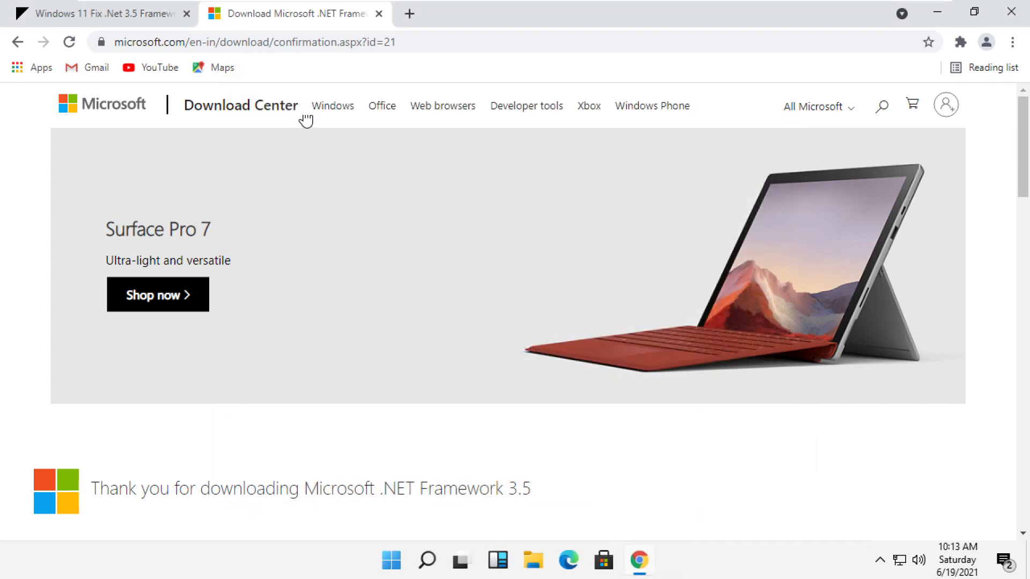
Step: Close the Microsoft tab and copy the batch script code from the guide
left_click(378, 12)
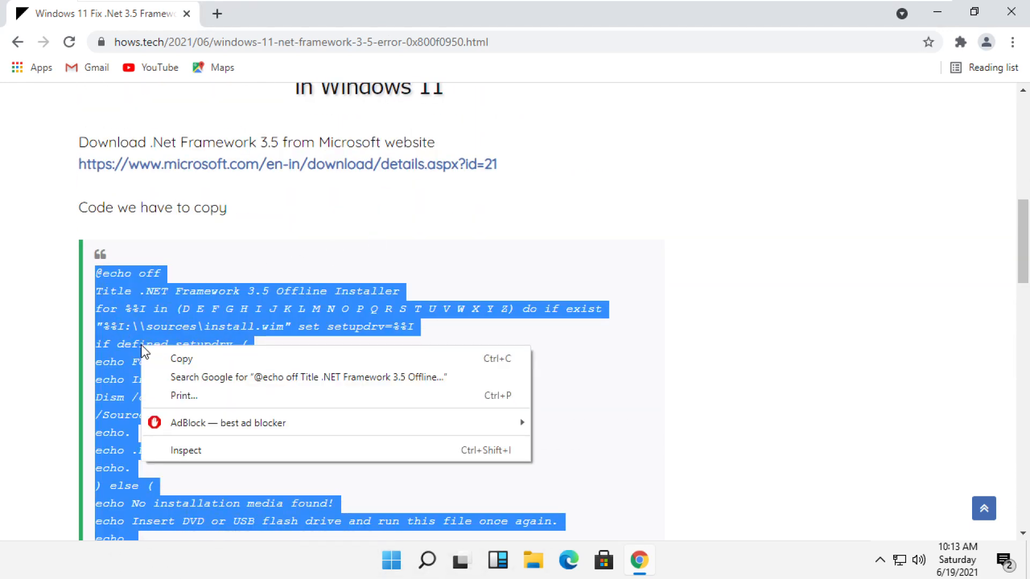
left_click(804, 448)
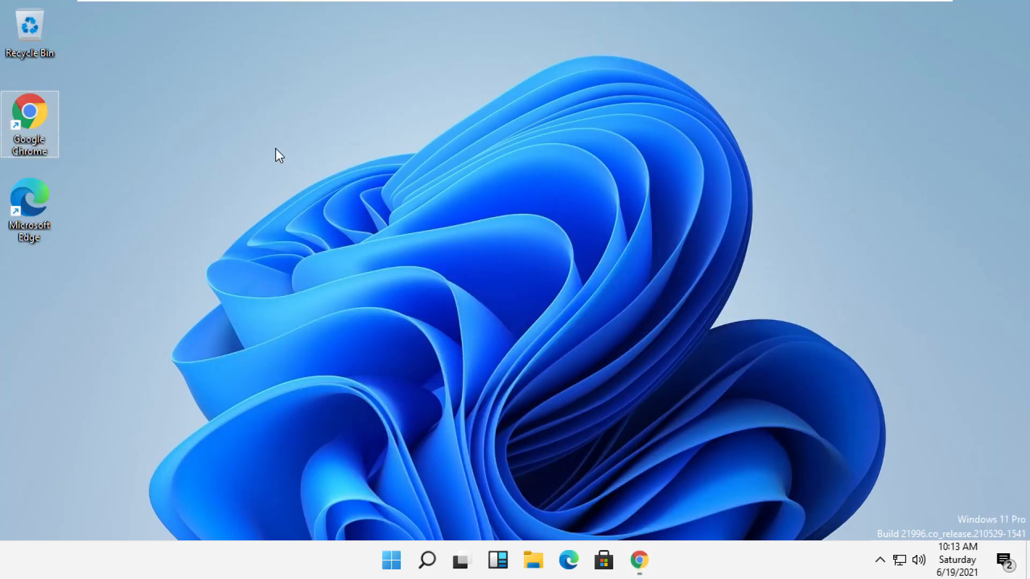
Step: Create a desktop text document, paste the offline installer script, and save it
right_click(276, 155)
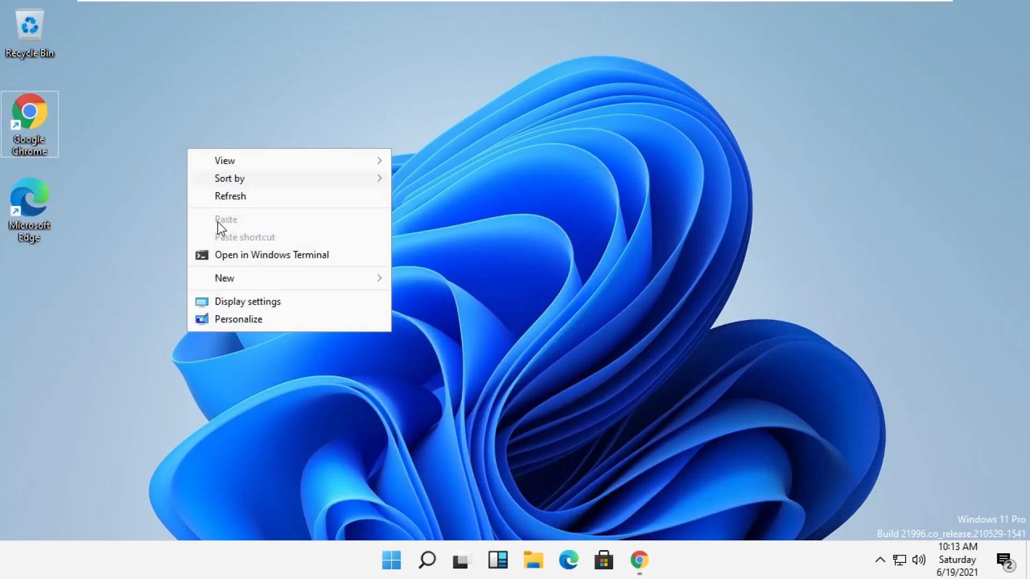
left_click(224, 278)
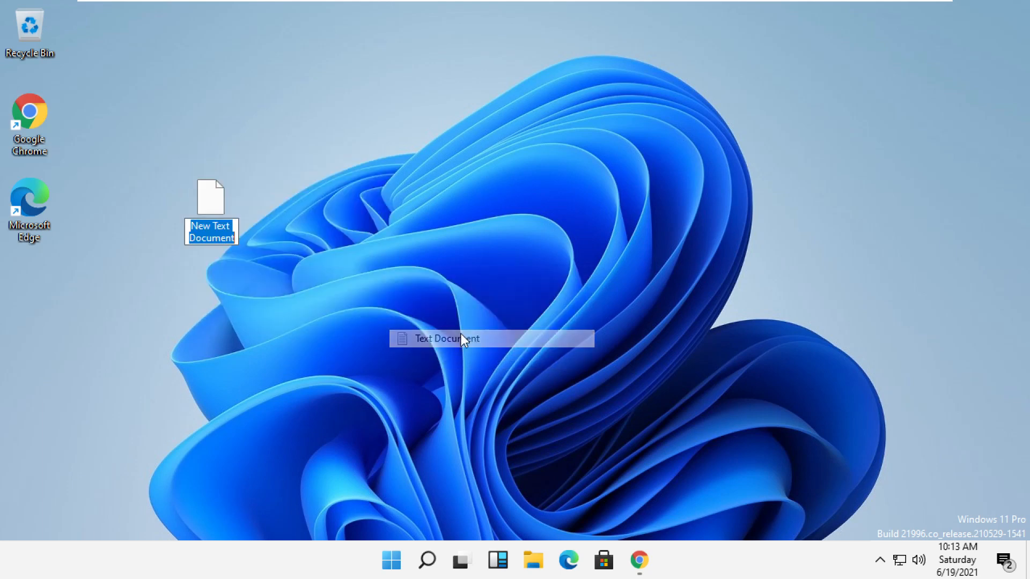
double_click(210, 197)
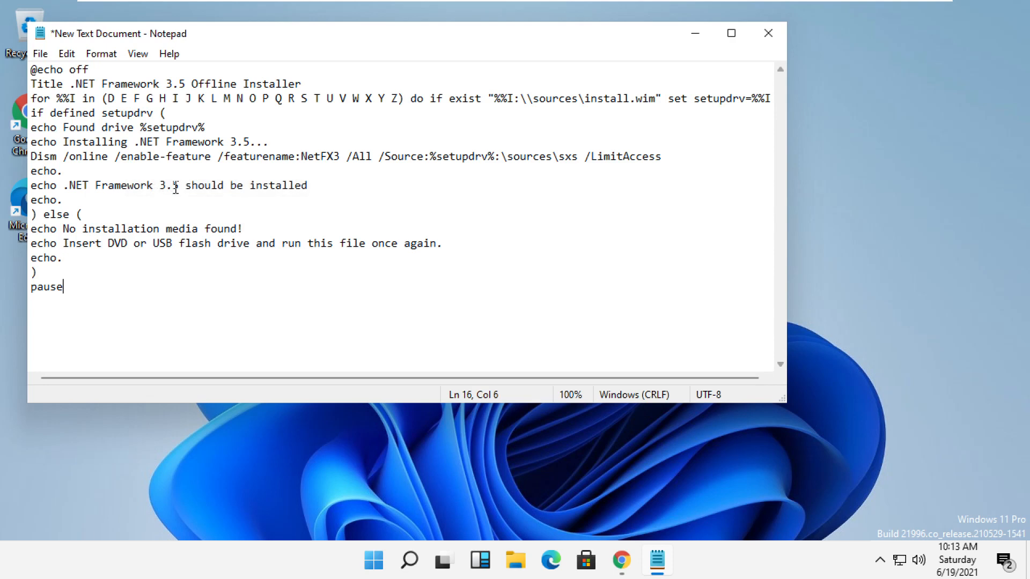
mouse_move(767, 34)
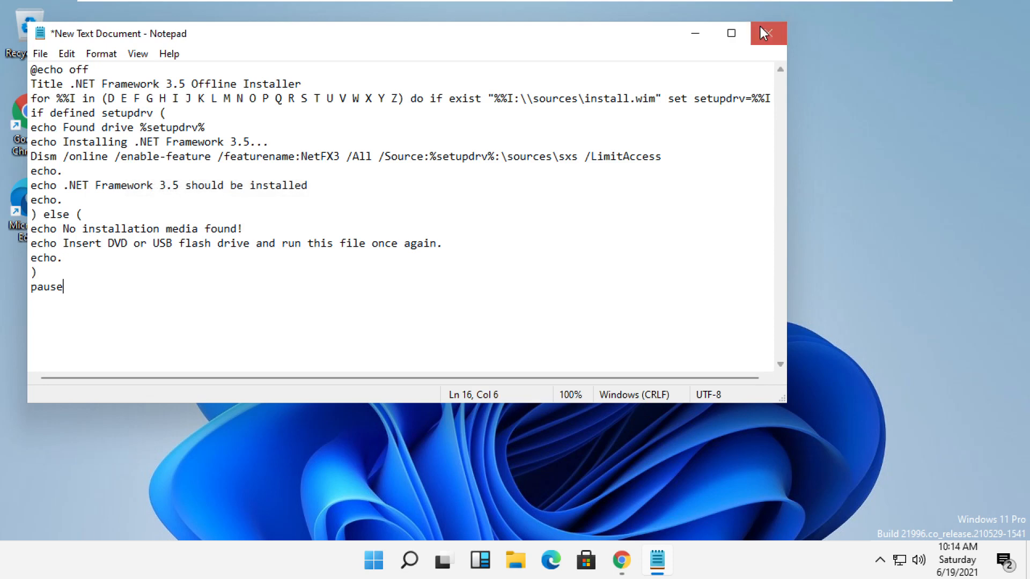
left_click(767, 34)
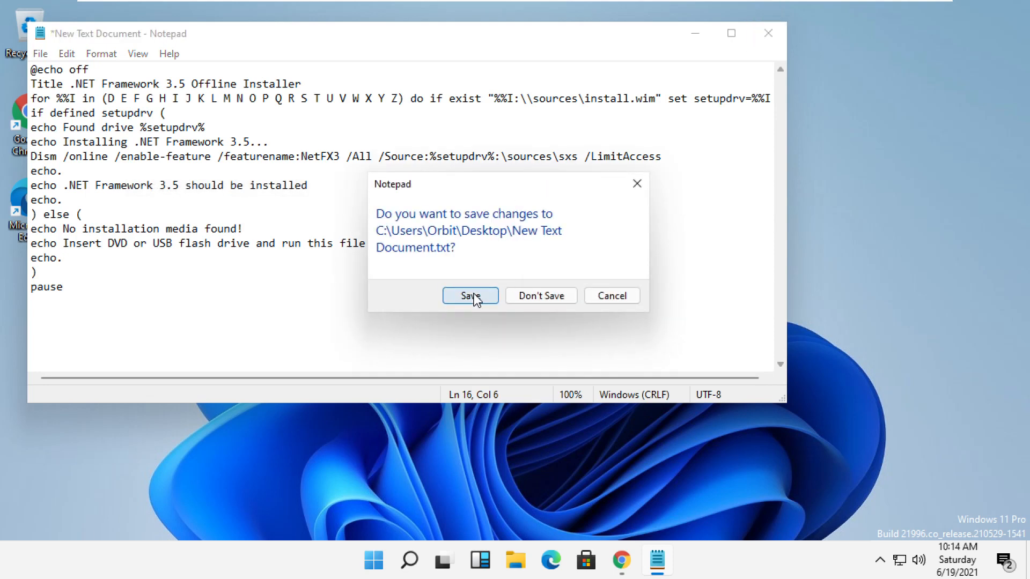
left_click(469, 296)
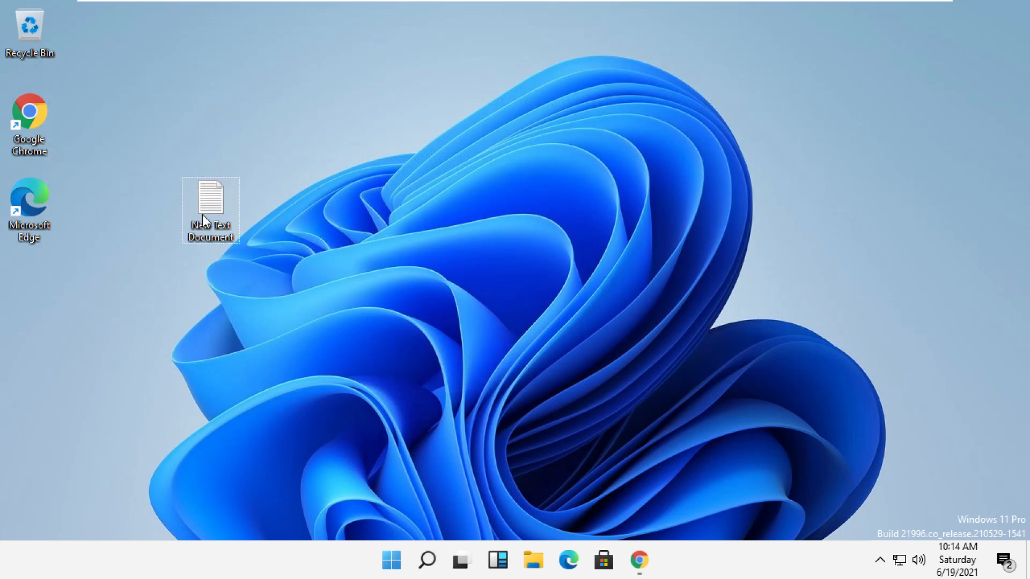
Step: Rename the desktop text document to netfx.cmd
left_click(210, 210)
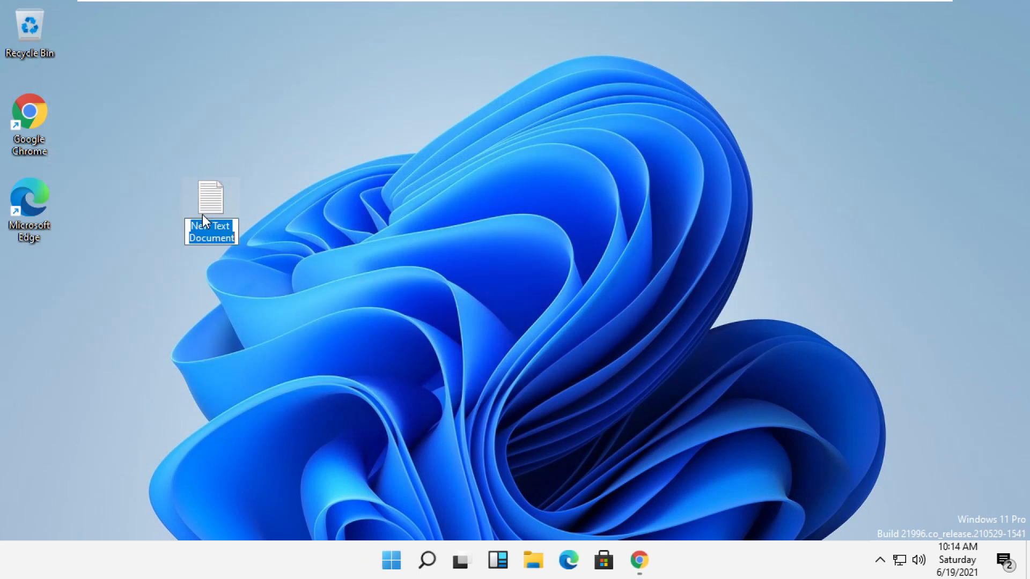
type("netfx")
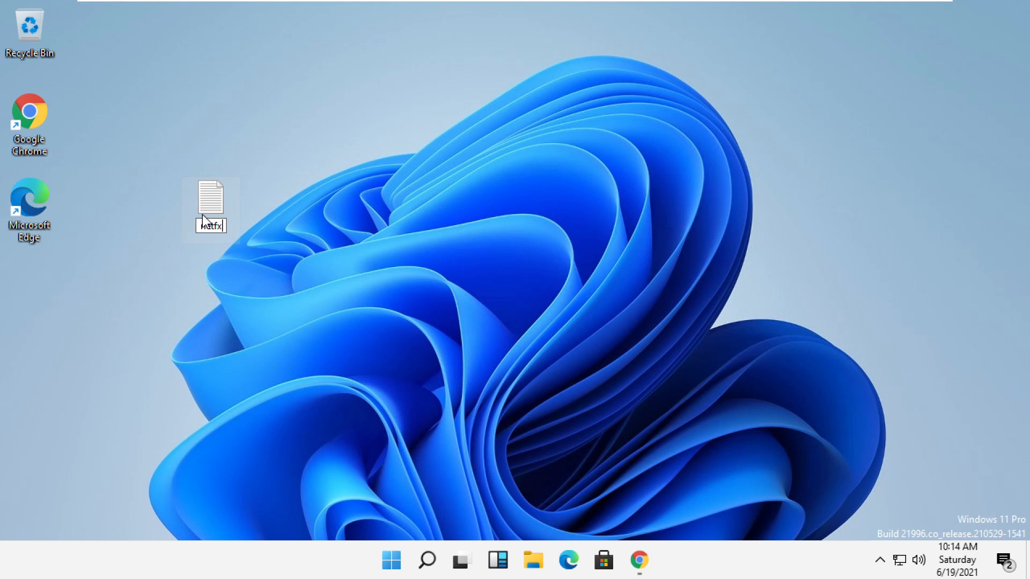
type("neax.cm")
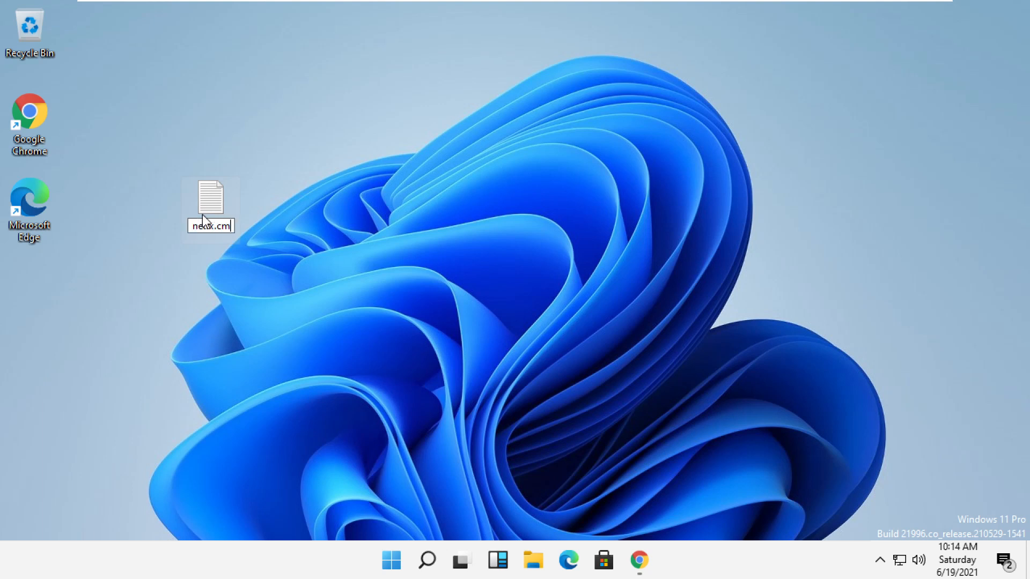